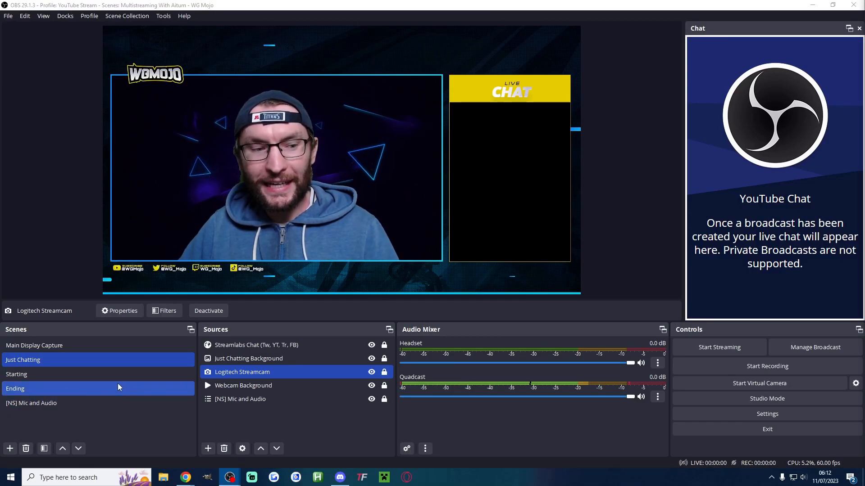
Move the preview from the Just Chatting overlay to the Starting scene and its graphic.
click(34, 346)
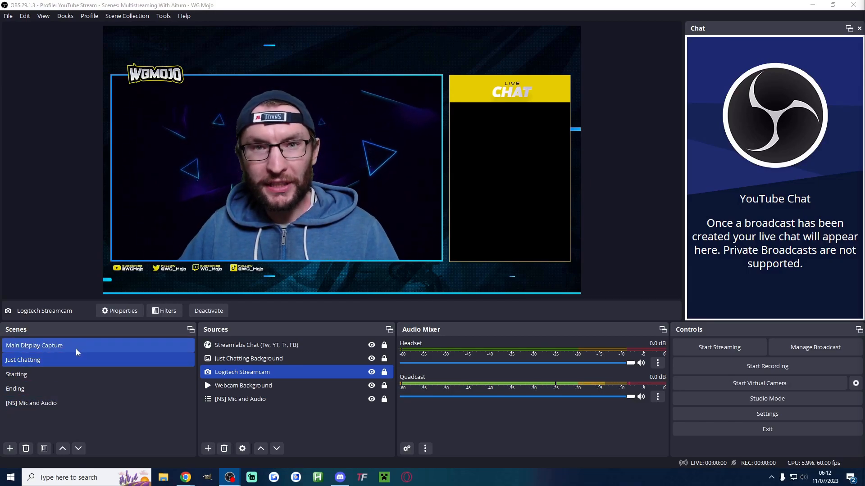
click(17, 374)
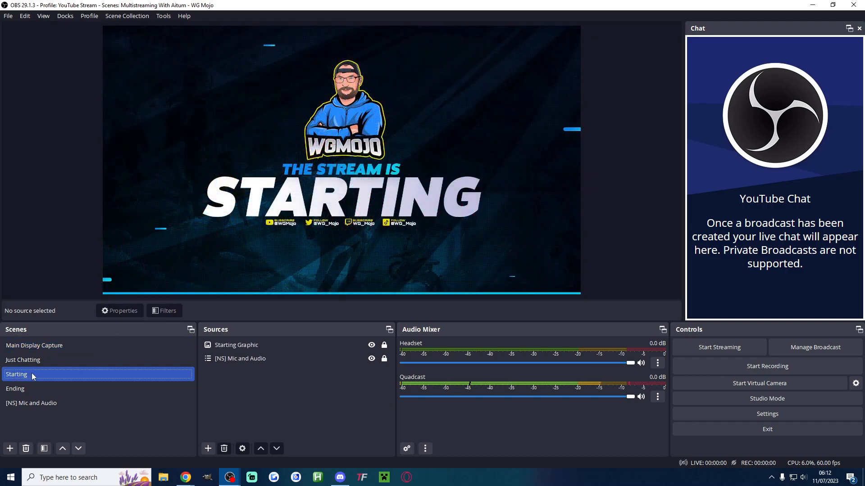
click(22, 359)
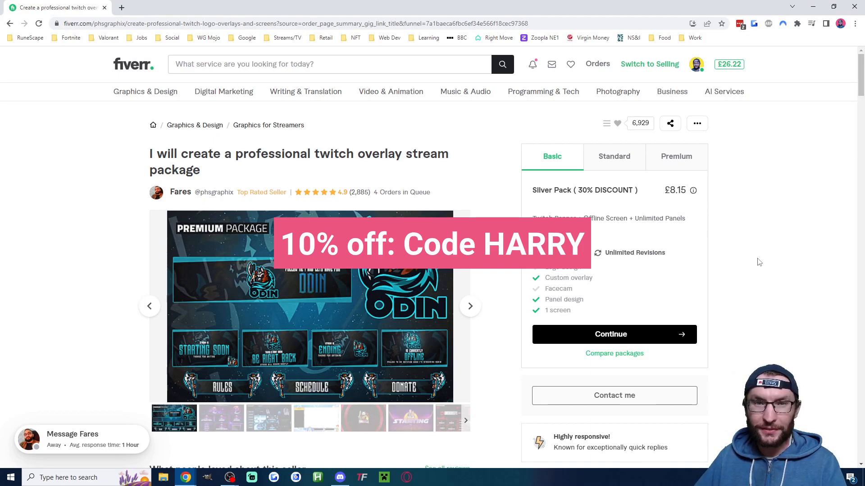
Search Fiverr for 'overlay' to list matching stream overlay services.
text(overlay)
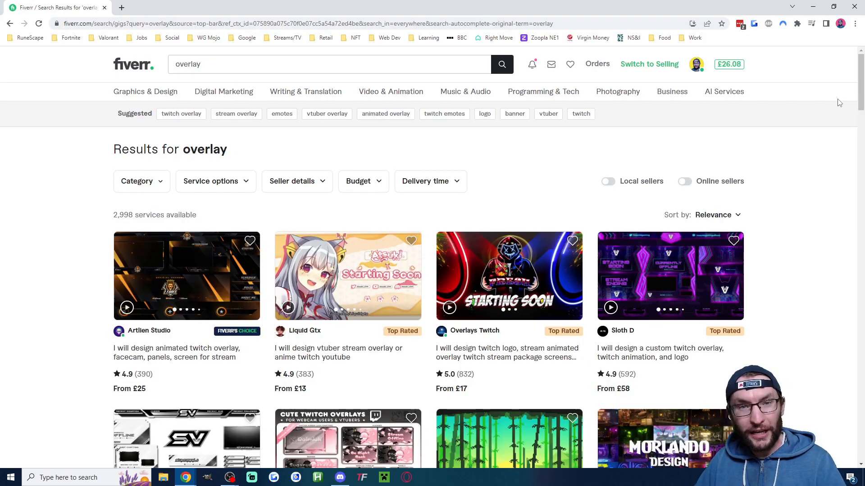
mouse_move(810, 109)
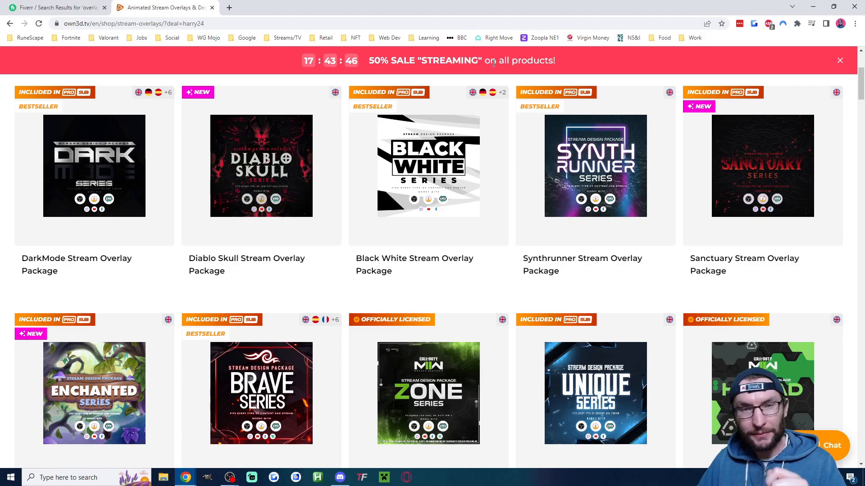
Go to the own3d.tv tab's Stream Overlays shop page.
click(207, 477)
text(how do i draw a circle in gimp?)
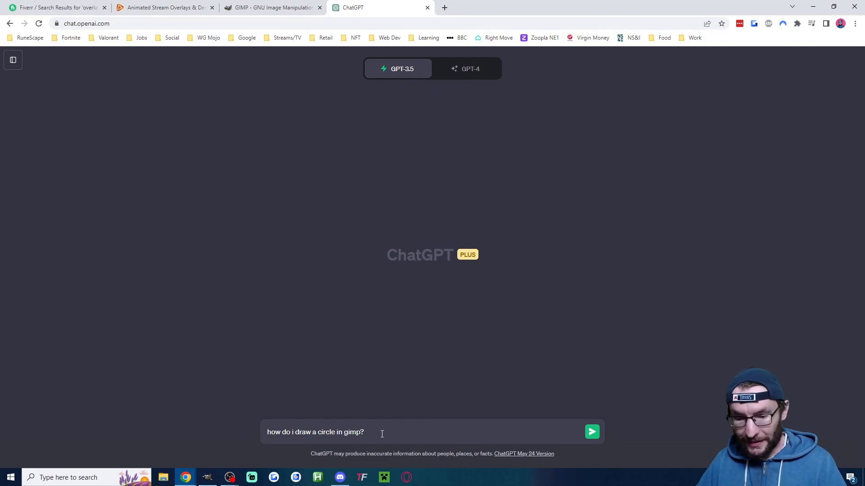
Return to OBS Studio and create an empty scene named 'Starting'.
click(591, 432)
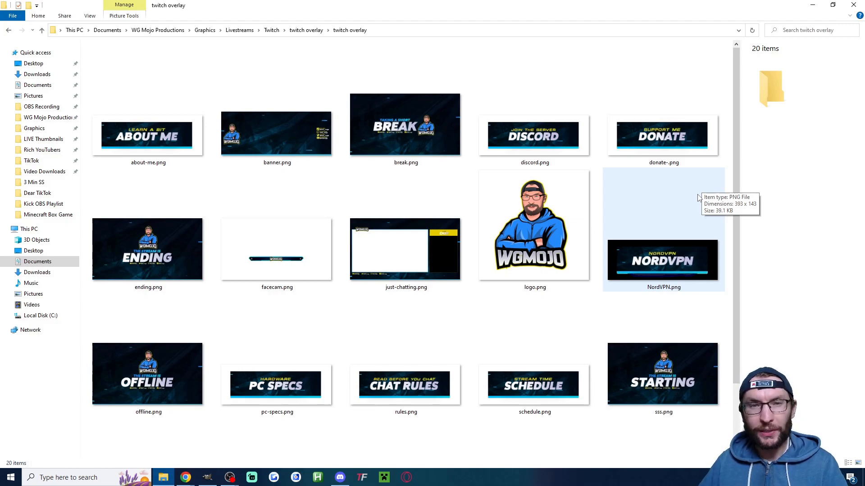
click(229, 477)
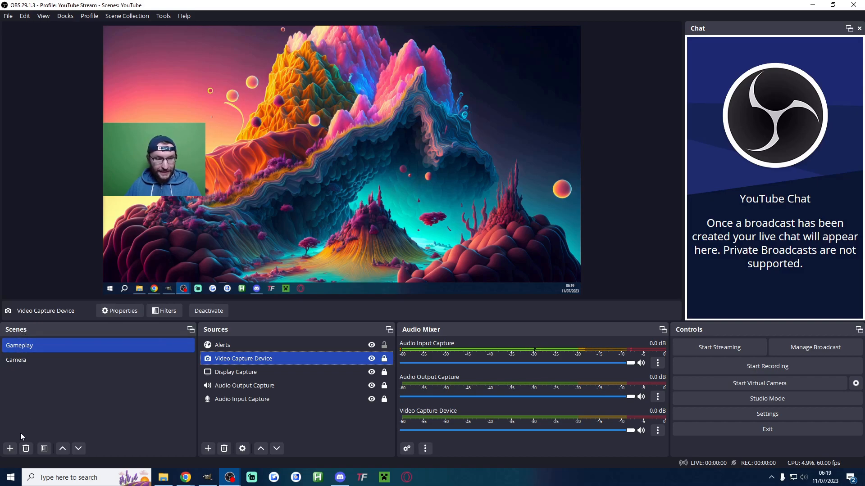
click(9, 449)
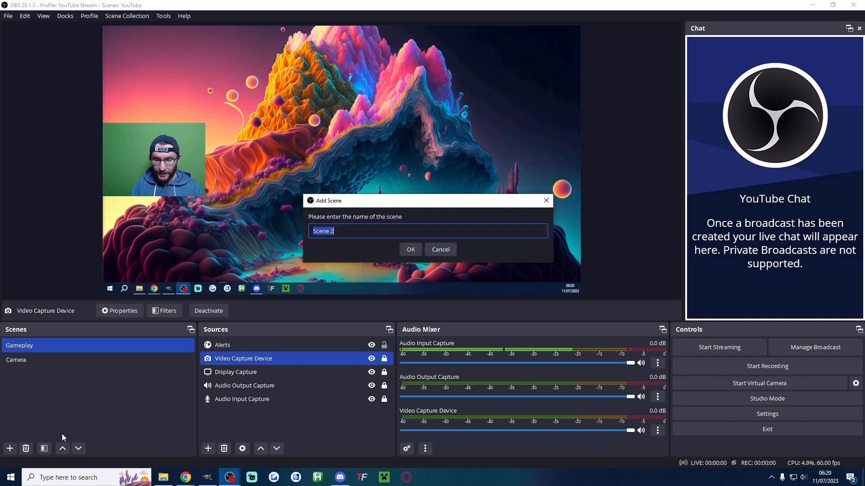
text(Starting)
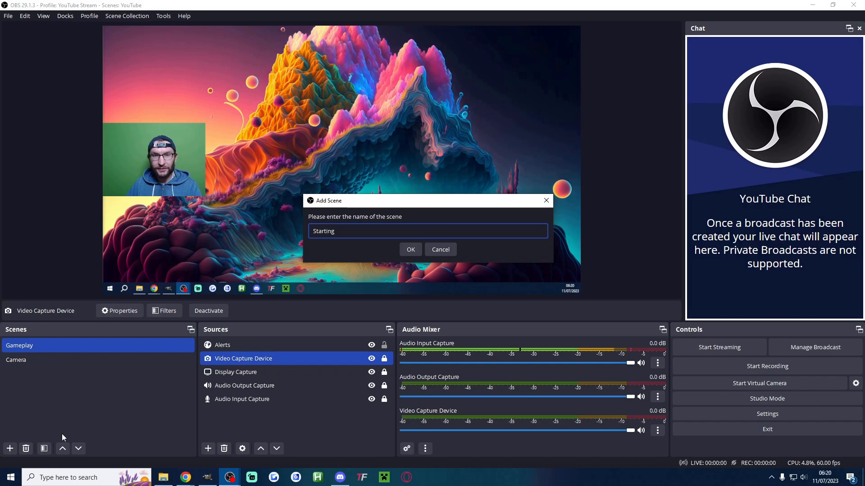
click(409, 249)
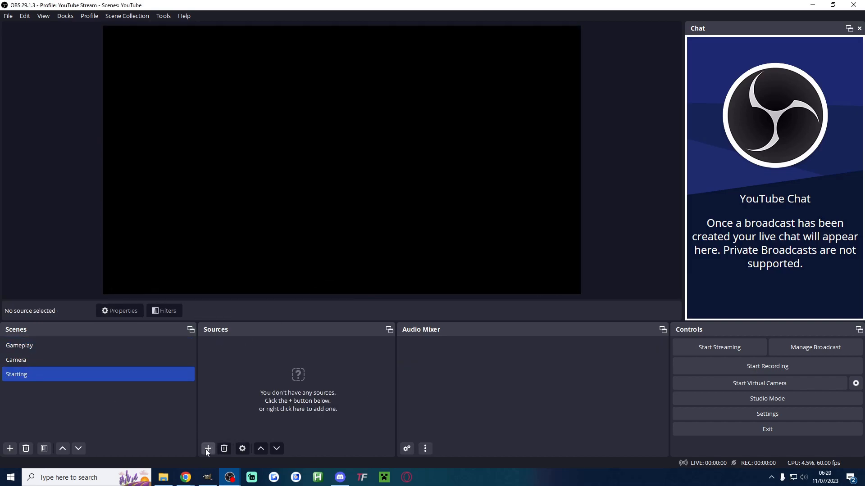
Add a 'Starting Graphic' image source with its image file, then switch to the Camera scene.
click(208, 449)
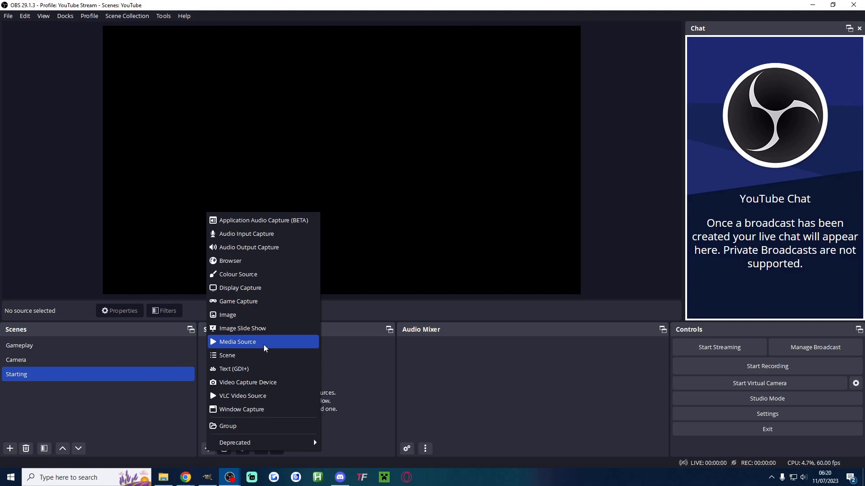
click(227, 314)
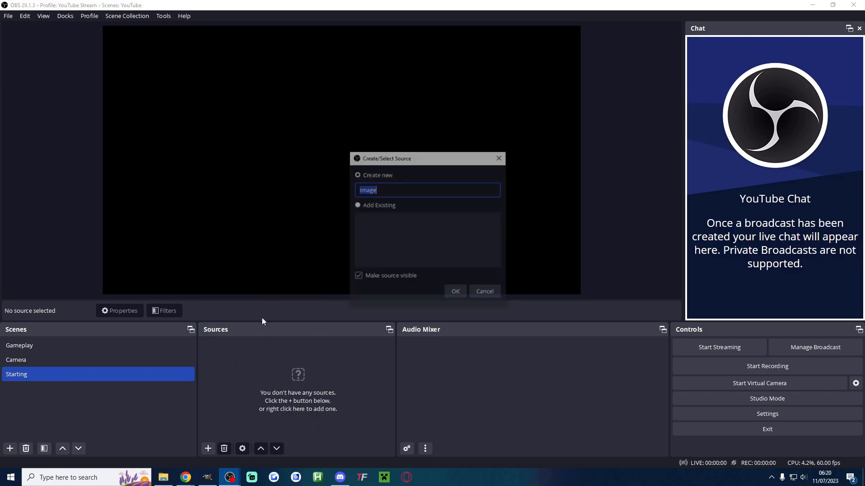
text(Starty)
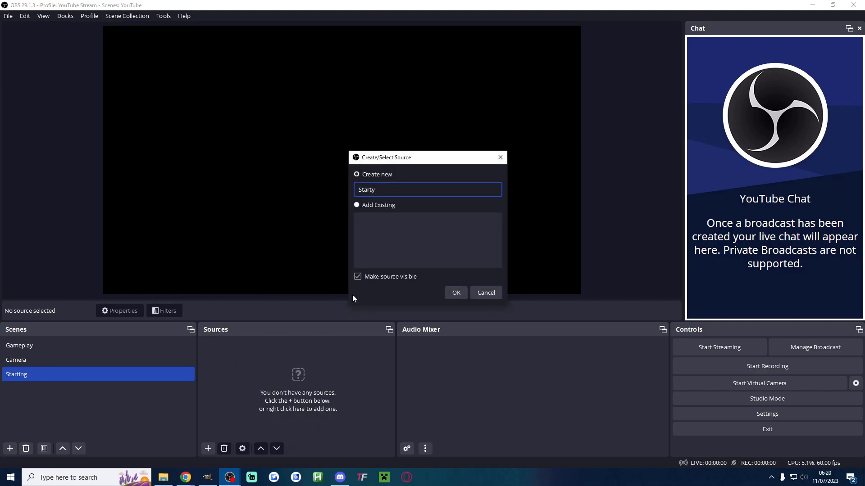
text(Starting Graph)
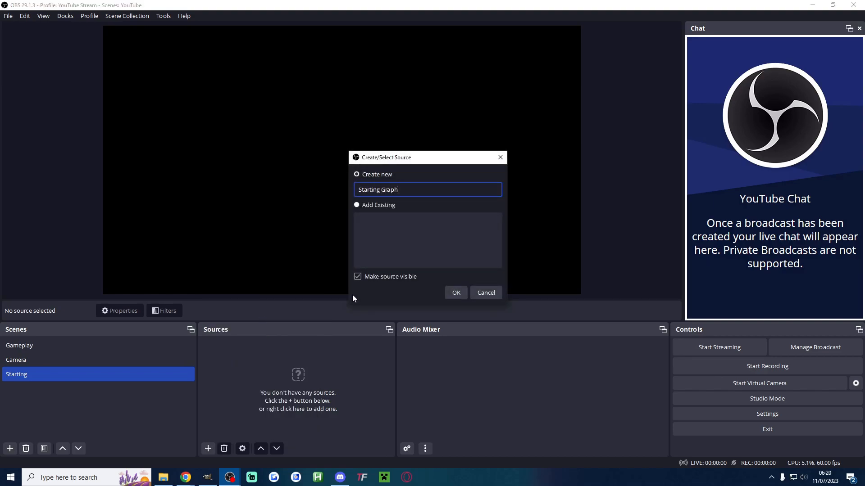
click(454, 293)
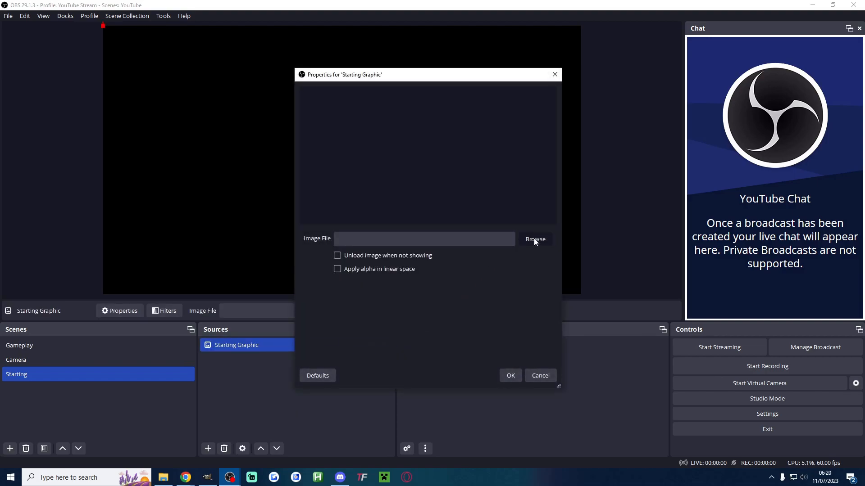
click(508, 375)
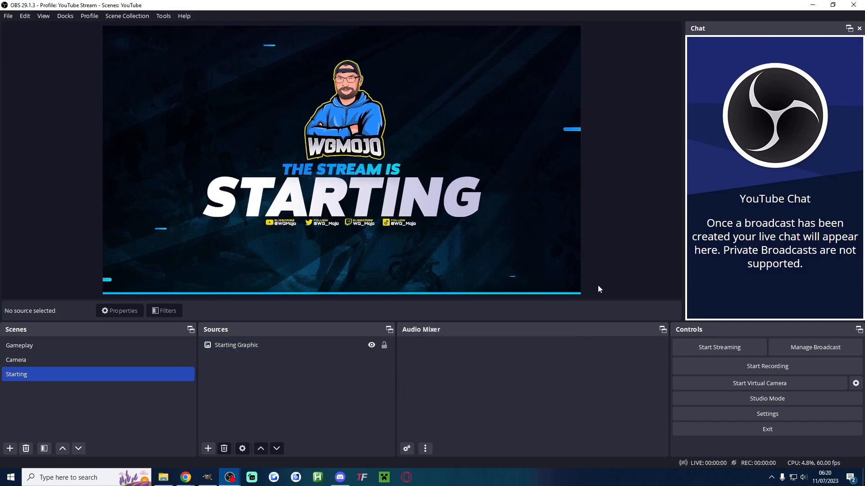
mouse_move(55, 410)
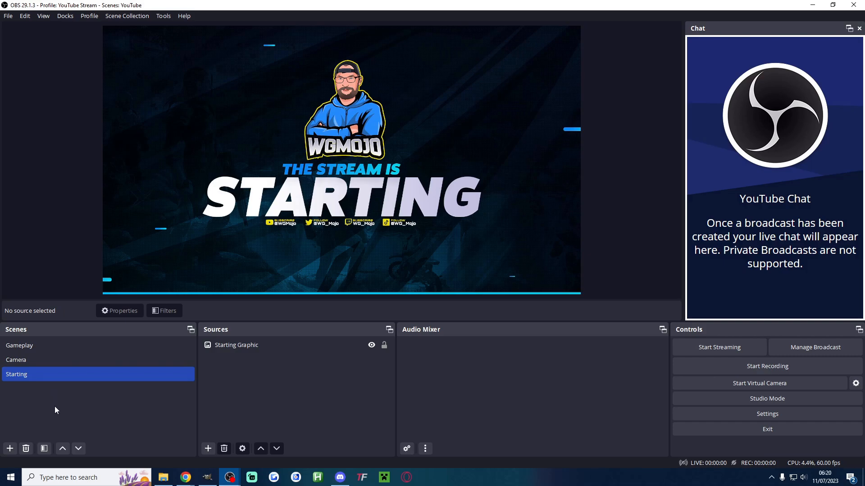
mouse_move(59, 404)
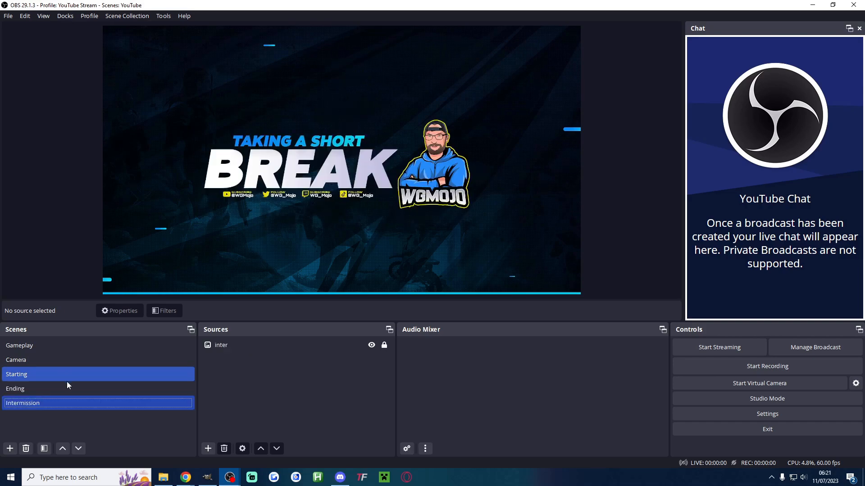
click(16, 359)
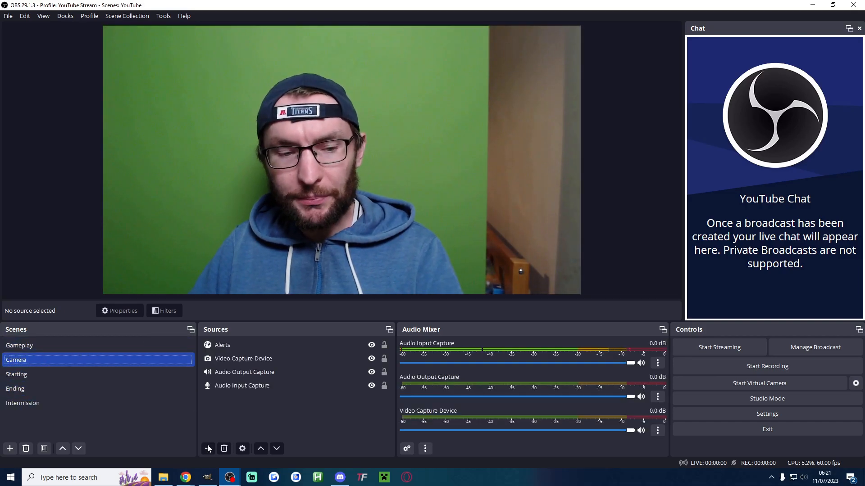
Add a 'Chatting Graphic' image source using just-chatting.png to the Camera scene.
click(208, 449)
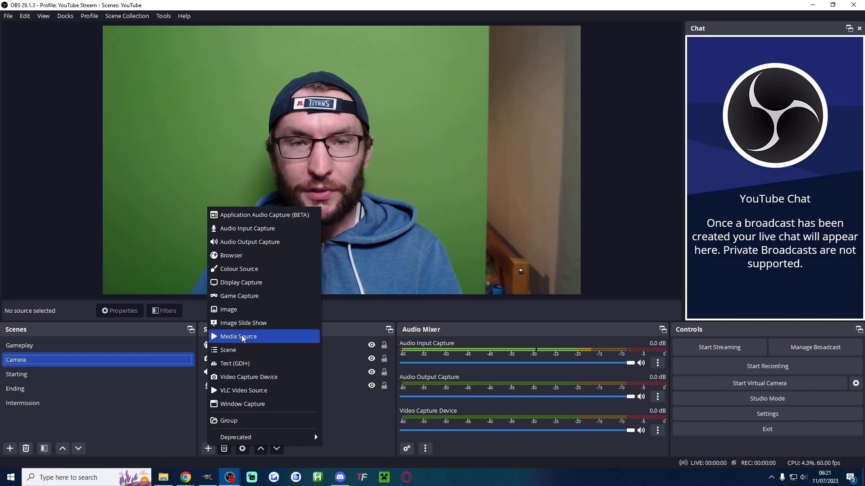
mouse_move(264, 309)
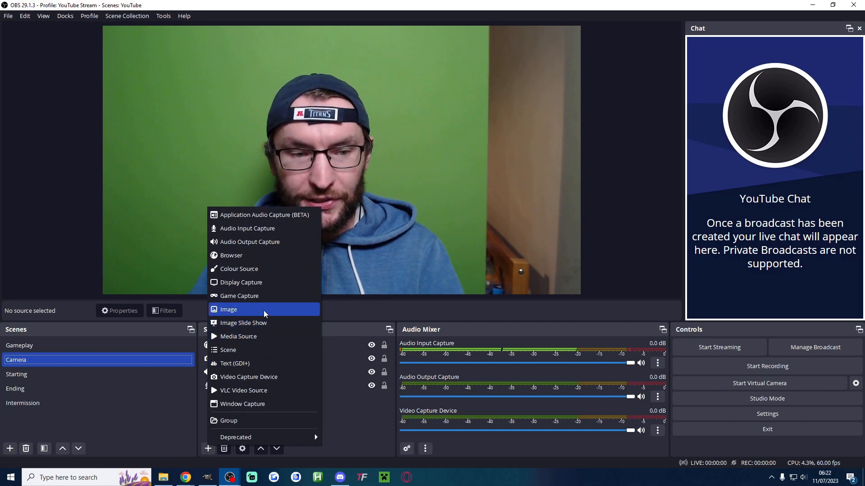
click(228, 310)
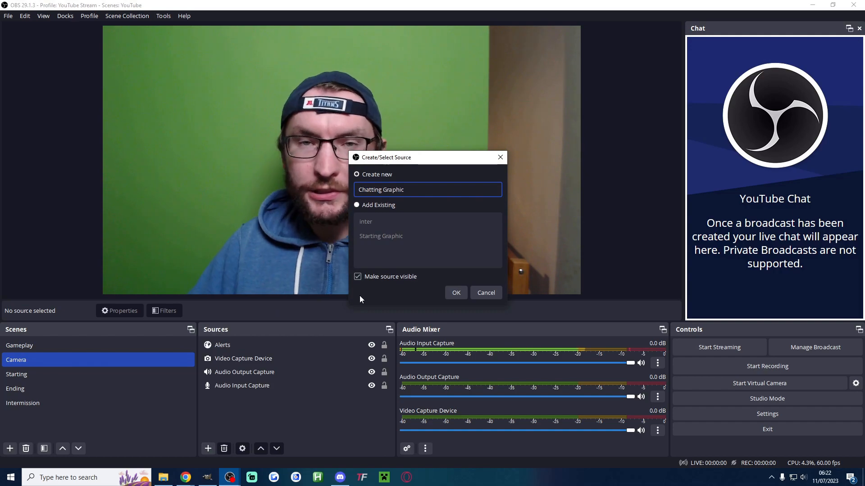
click(455, 293)
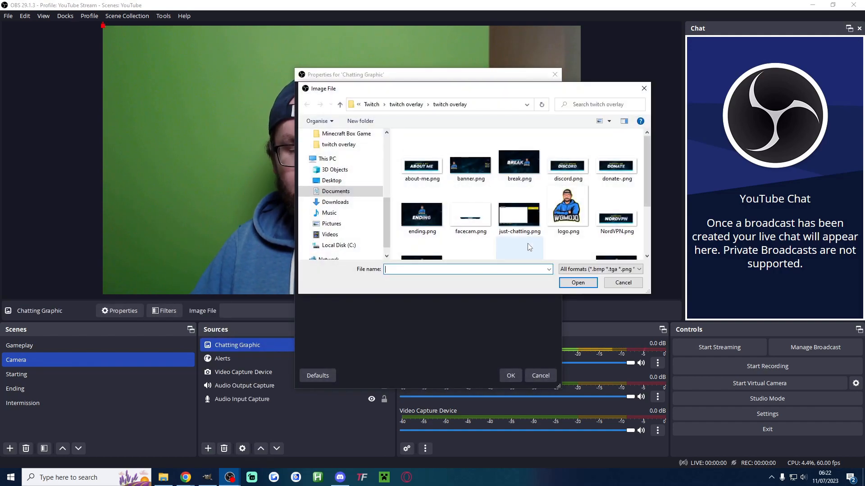
click(519, 209)
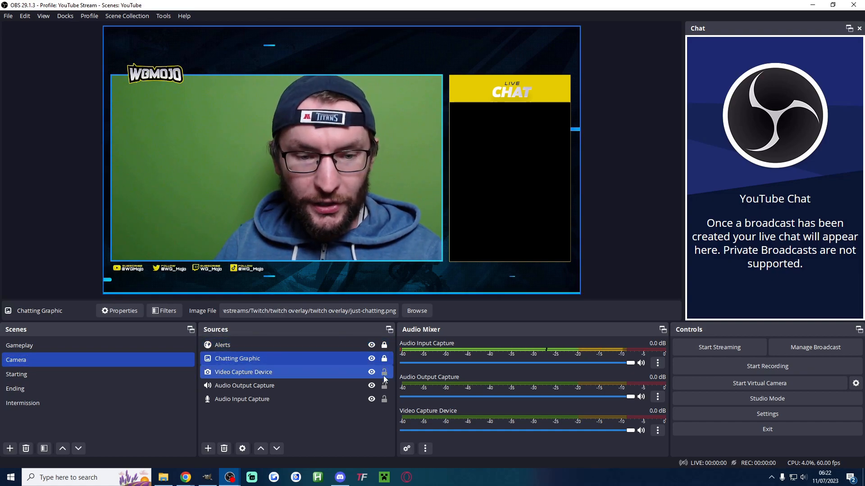
Resize the Video Capture Device to fit the overlay frame, then switch to Gameplay.
click(244, 385)
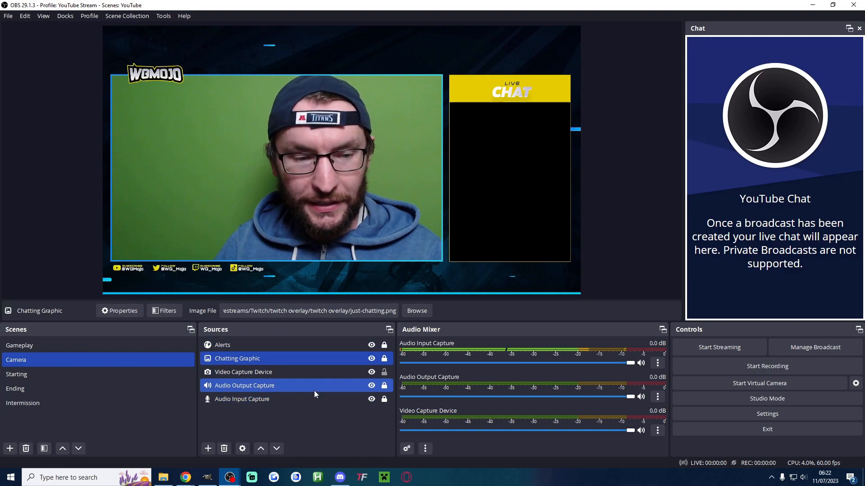
click(243, 371)
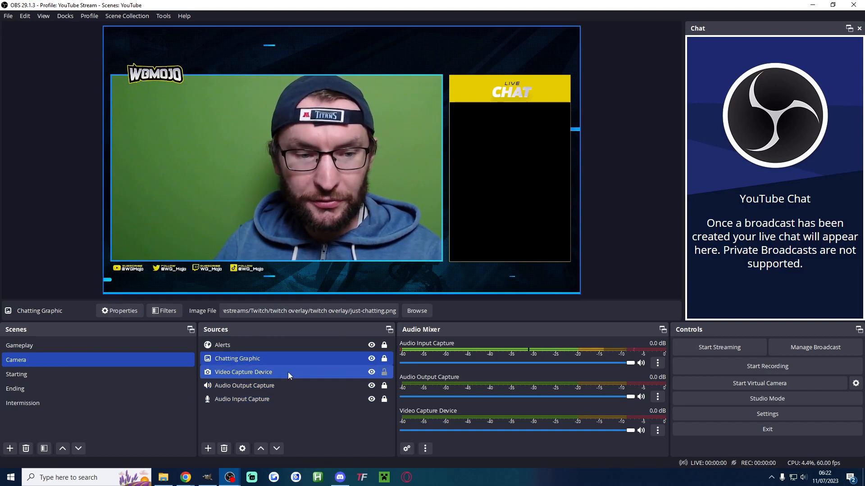
click(242, 372)
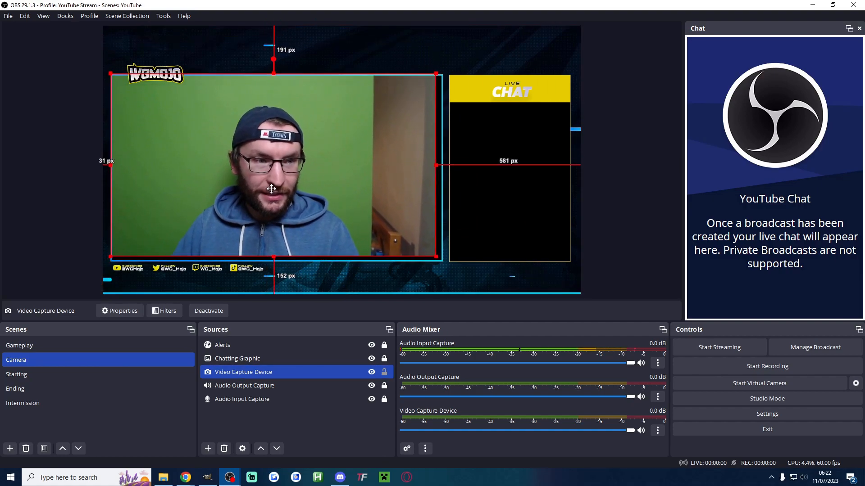
drag(437, 258, 438, 258)
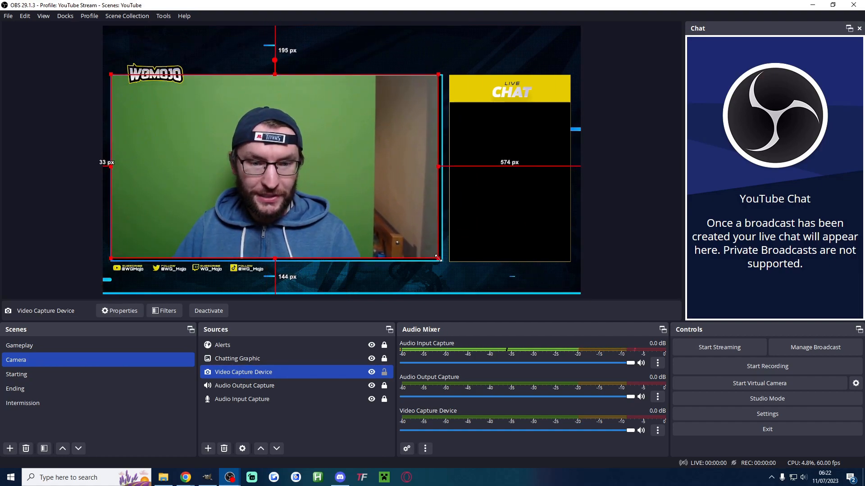
click(592, 267)
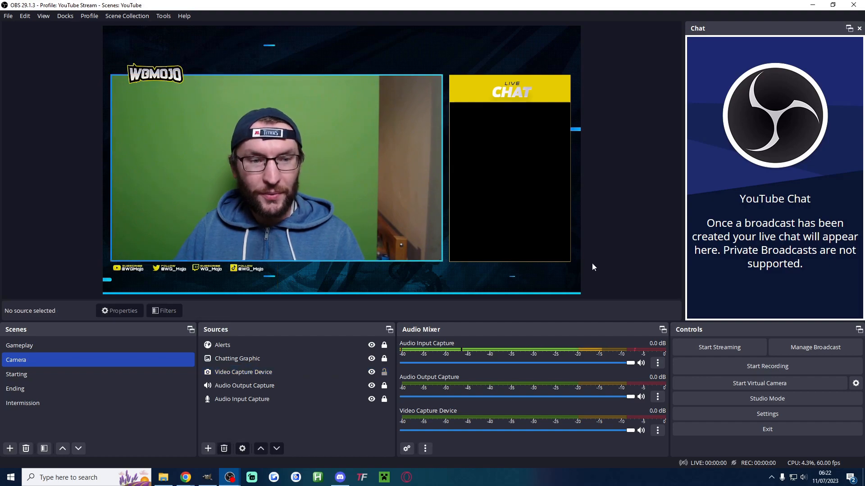
click(19, 346)
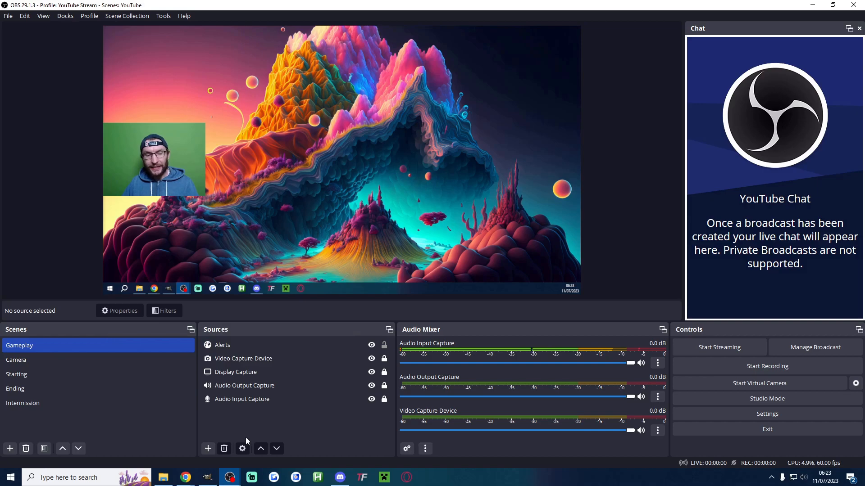
Show the add-source menu under Sources for the Gameplay scene.
click(208, 448)
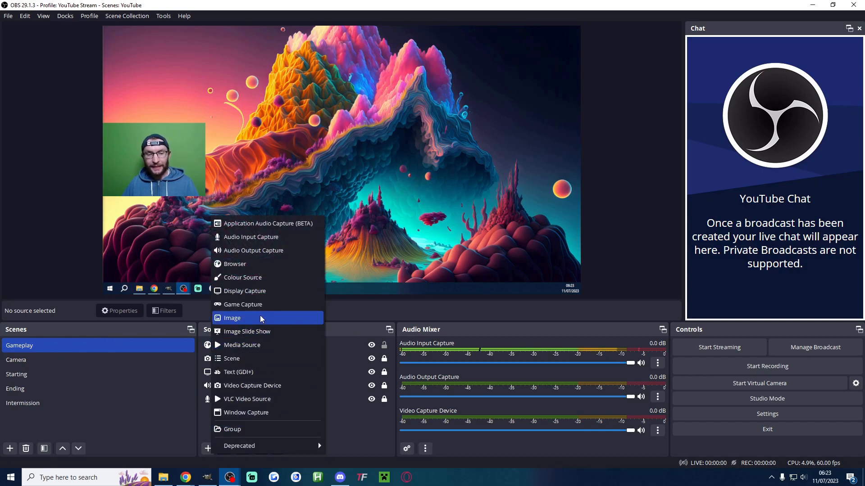
mouse_move(241, 344)
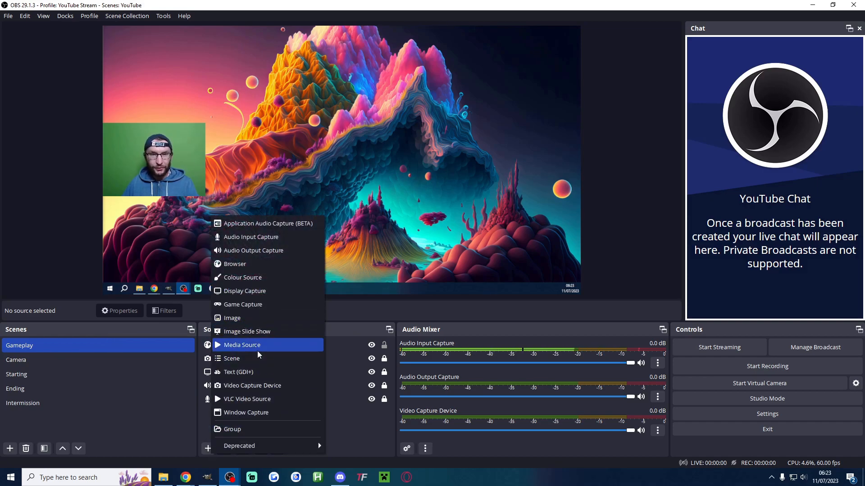